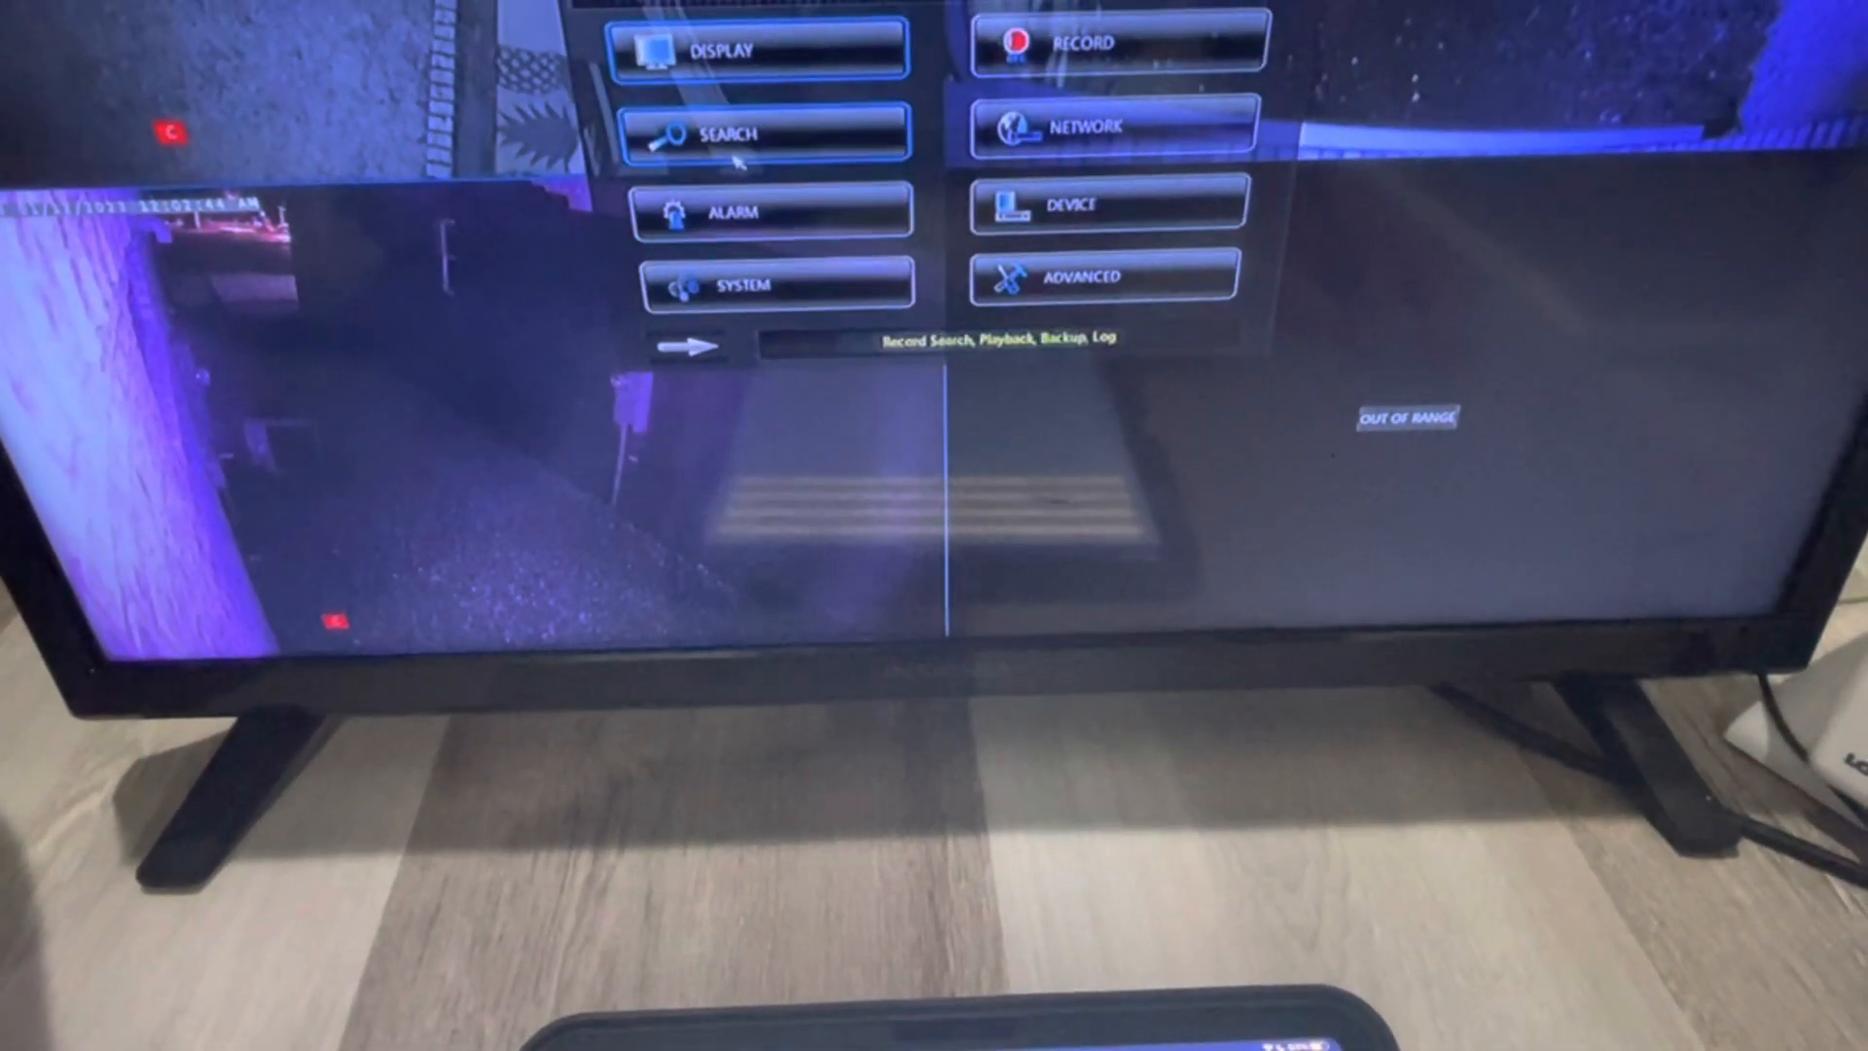
# Step: Show the recorder's network page with IP 192.168.000.010, subnet mask, gateway and DNS
pyautogui.click(1111, 125)
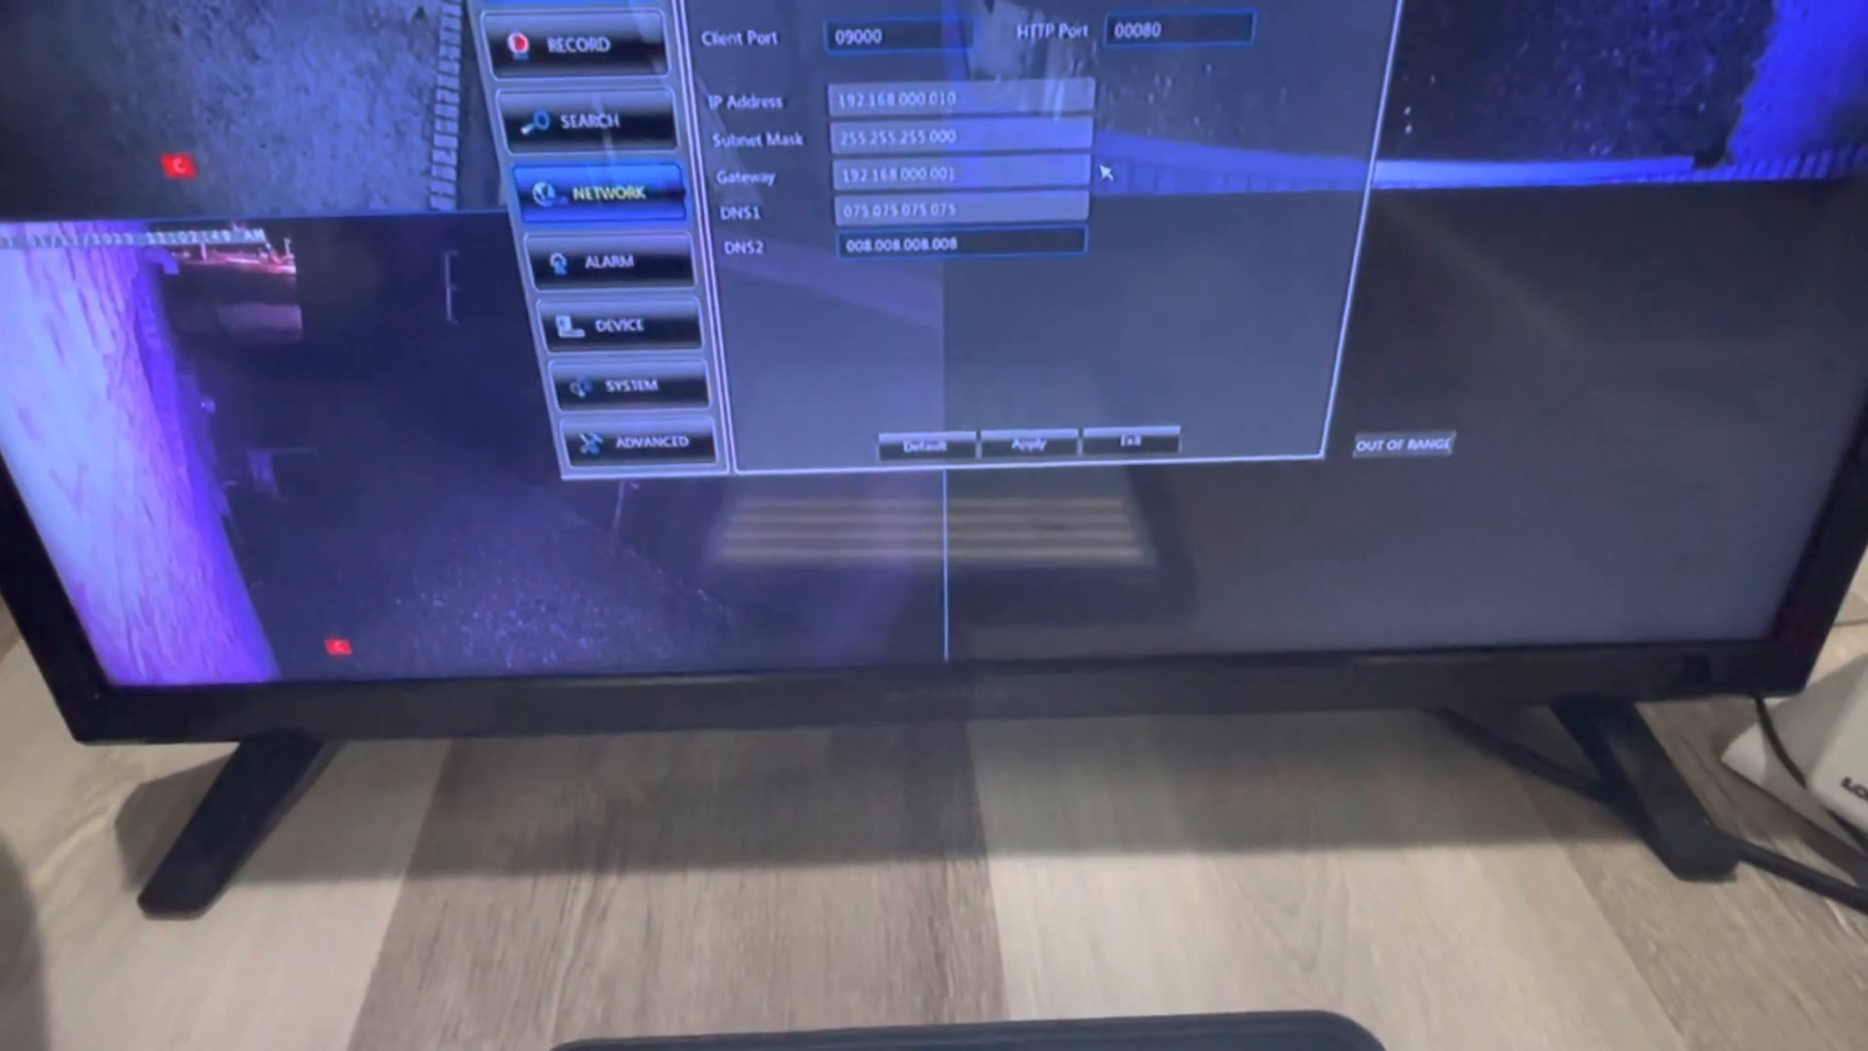